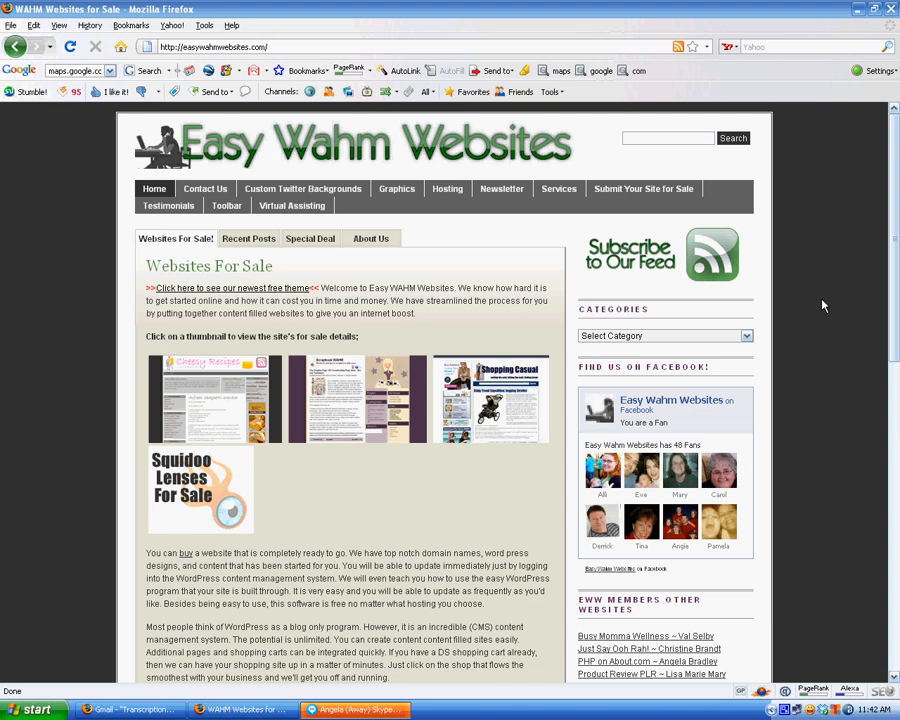
mouse_move(750, 470)
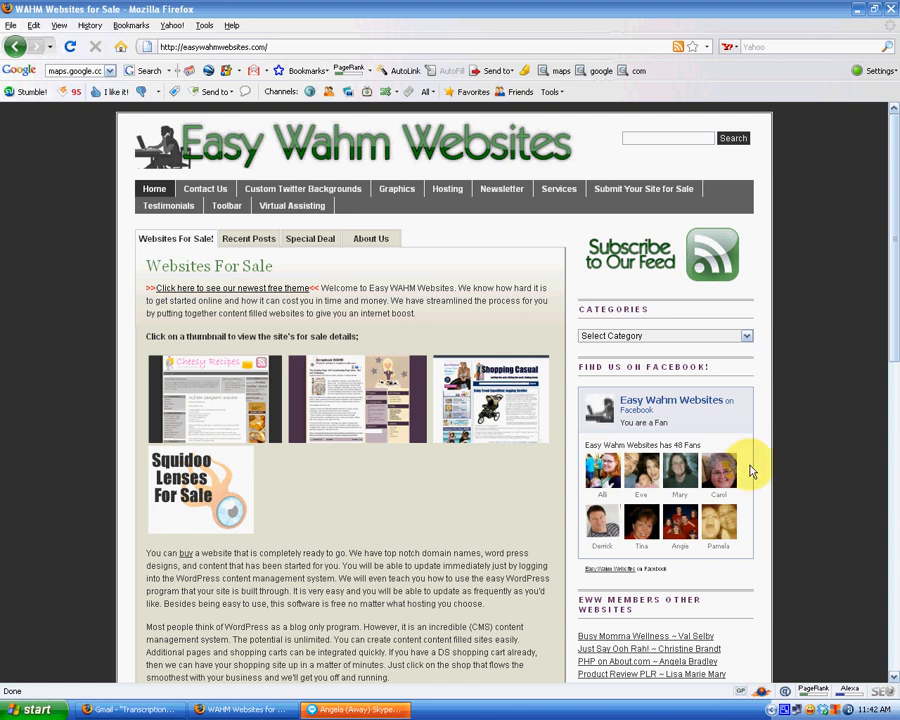
mouse_move(772, 468)
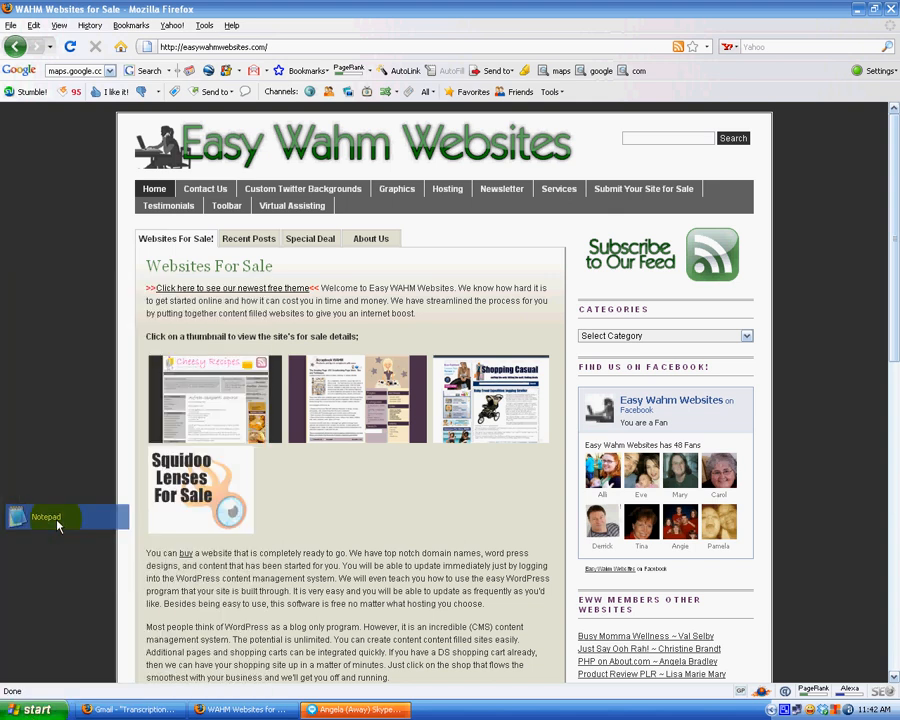
Step: Write a PHP header redirect to the wahmcart.com URL in a blank Notepad document
click(46, 516)
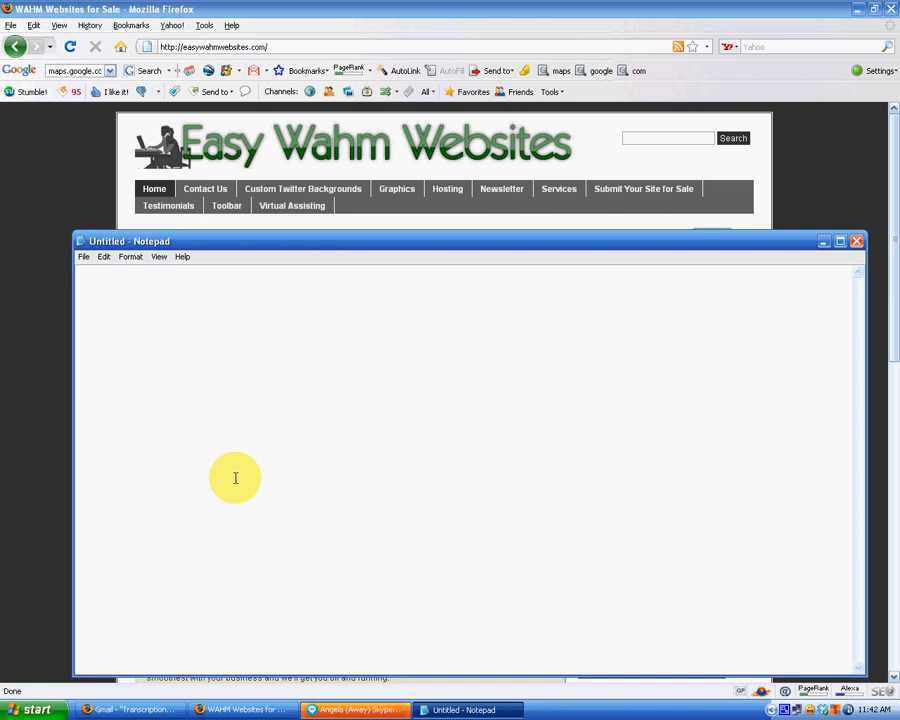
mouse_move(256, 368)
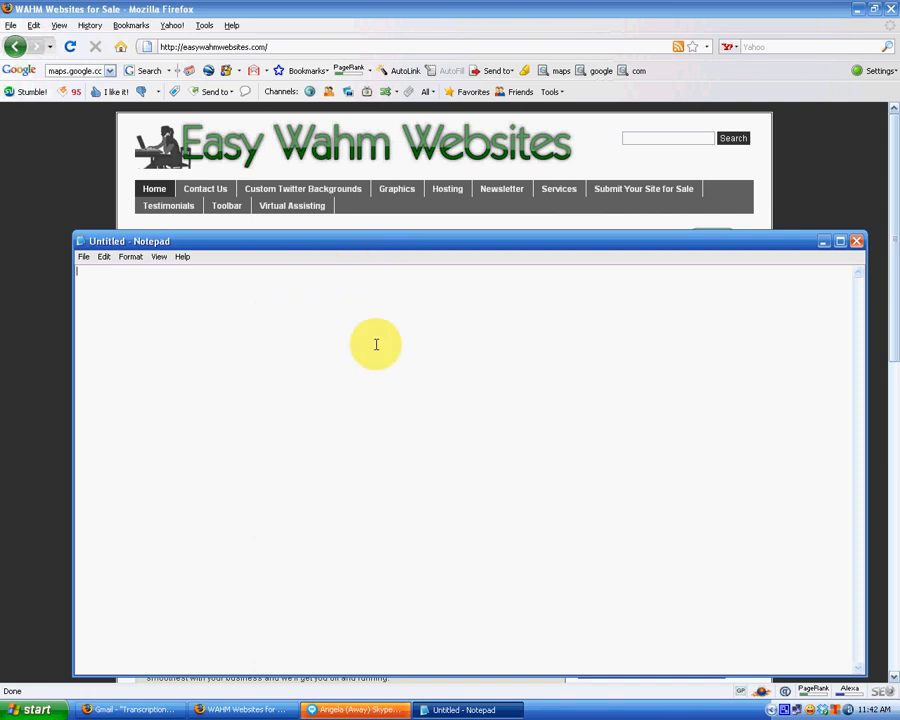
text(<?php)
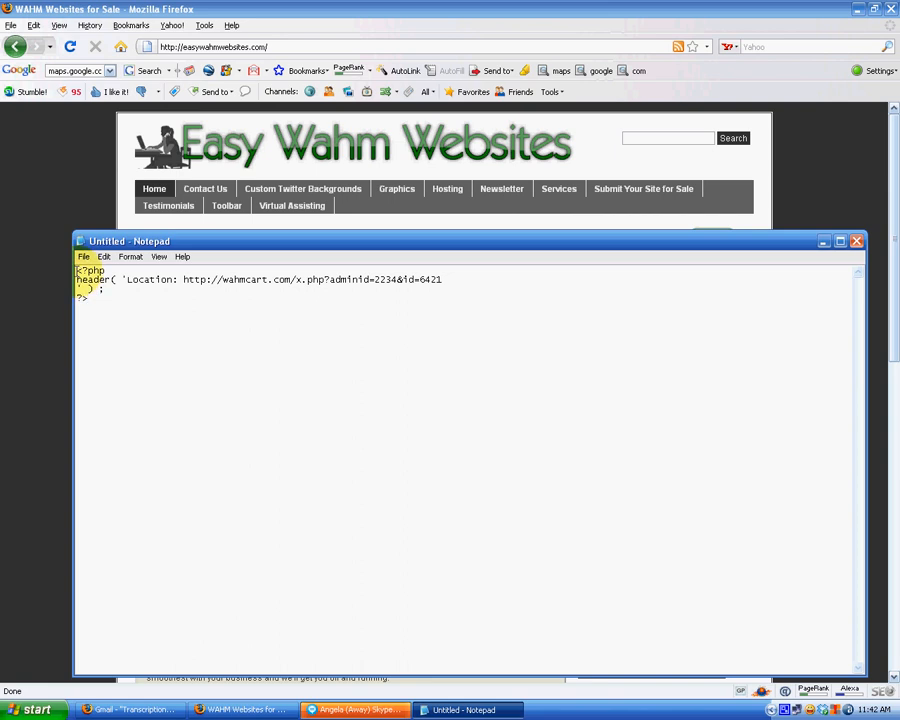
drag(184, 280, 288, 280)
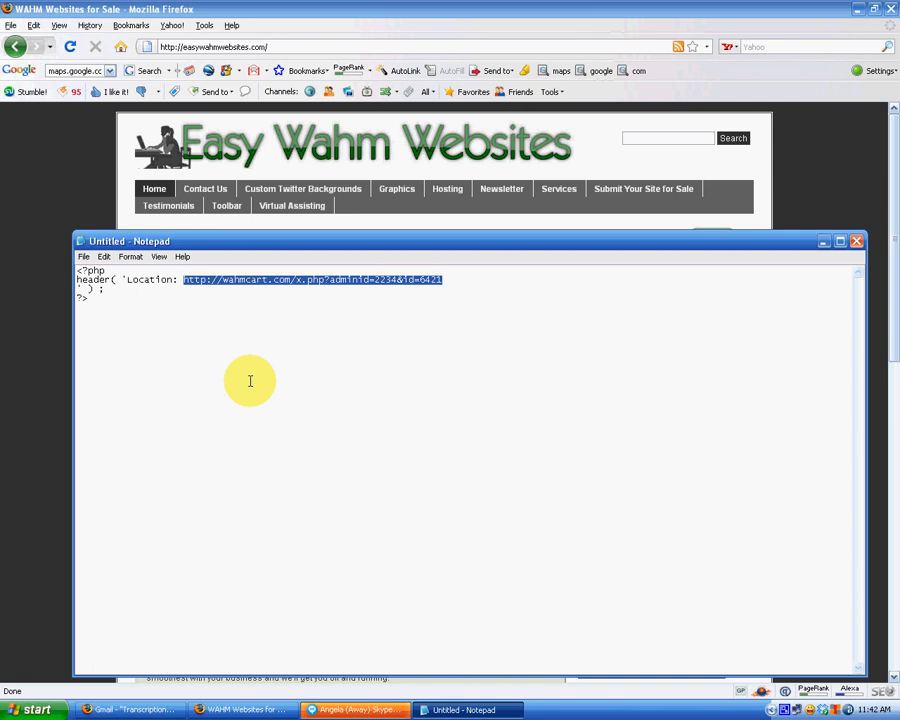
mouse_move(248, 376)
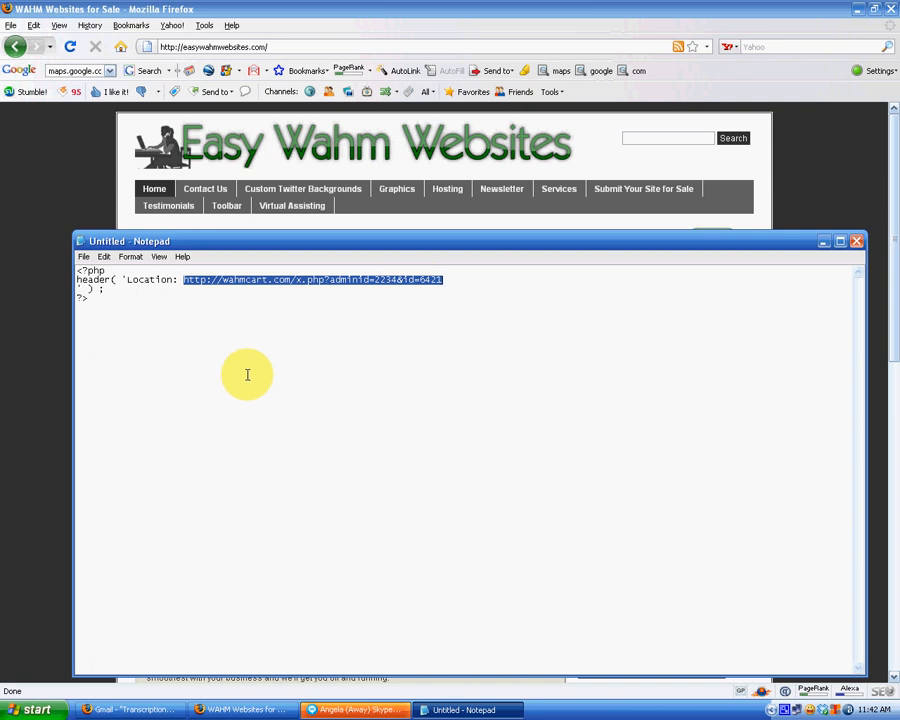
mouse_move(250, 376)
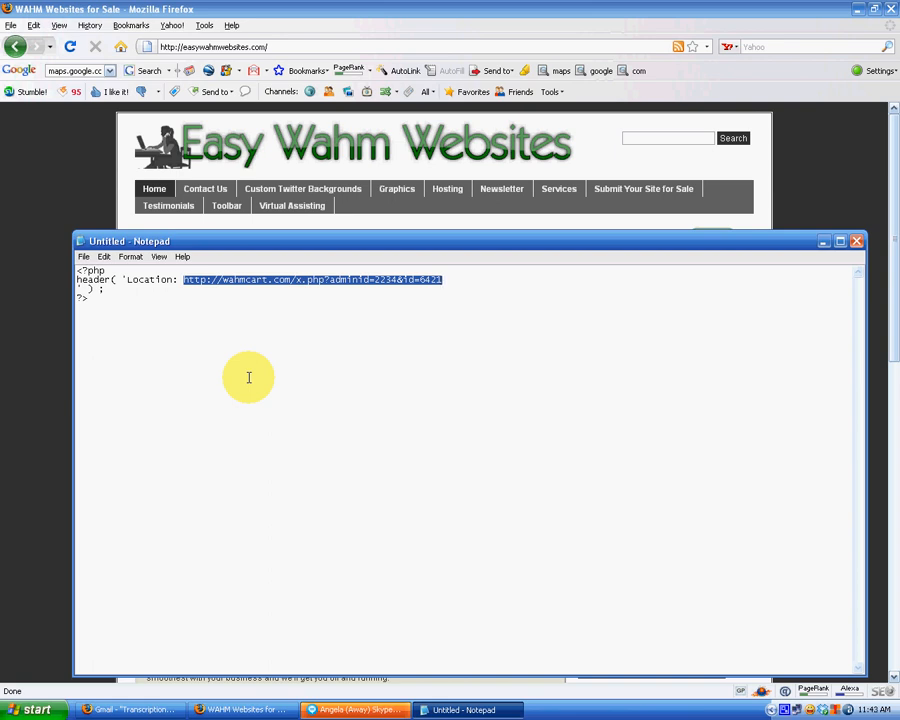
mouse_move(256, 364)
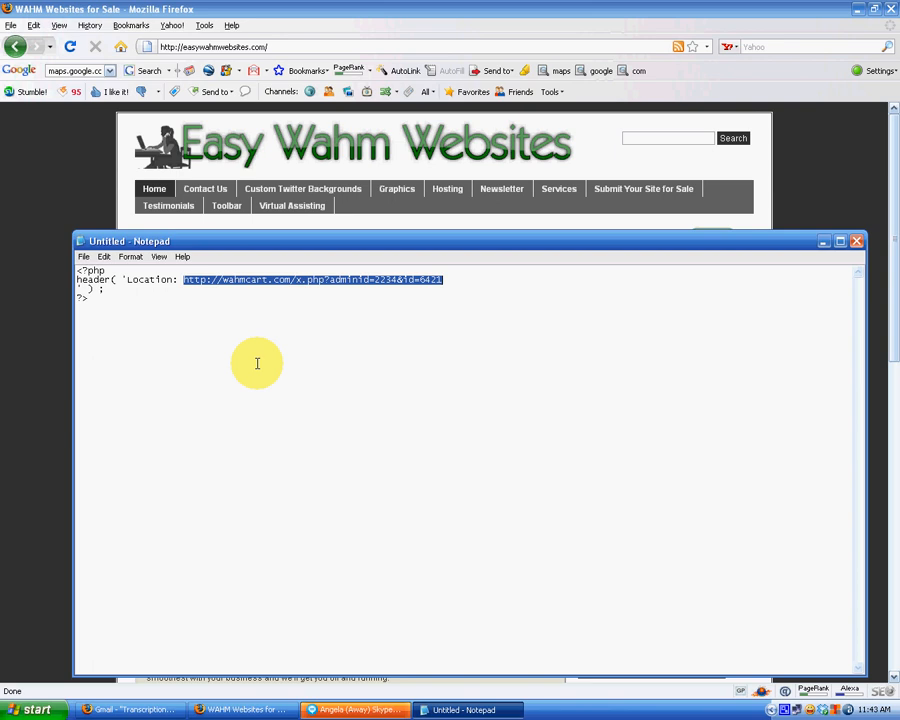
mouse_move(76, 374)
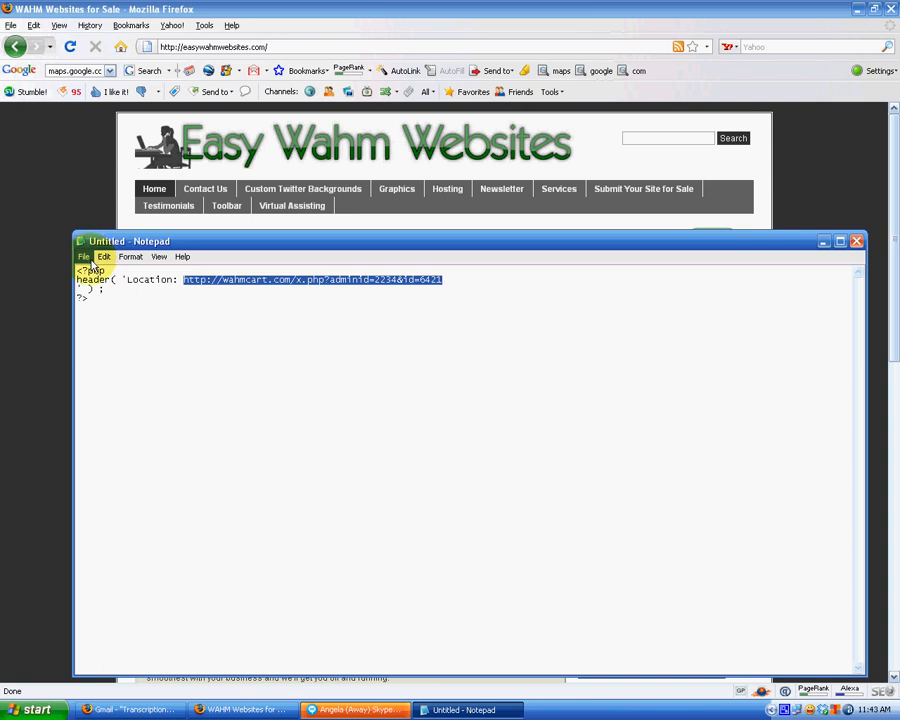
Step: Save the snippet as index.php on the Desktop, replacing the existing file
click(84, 256)
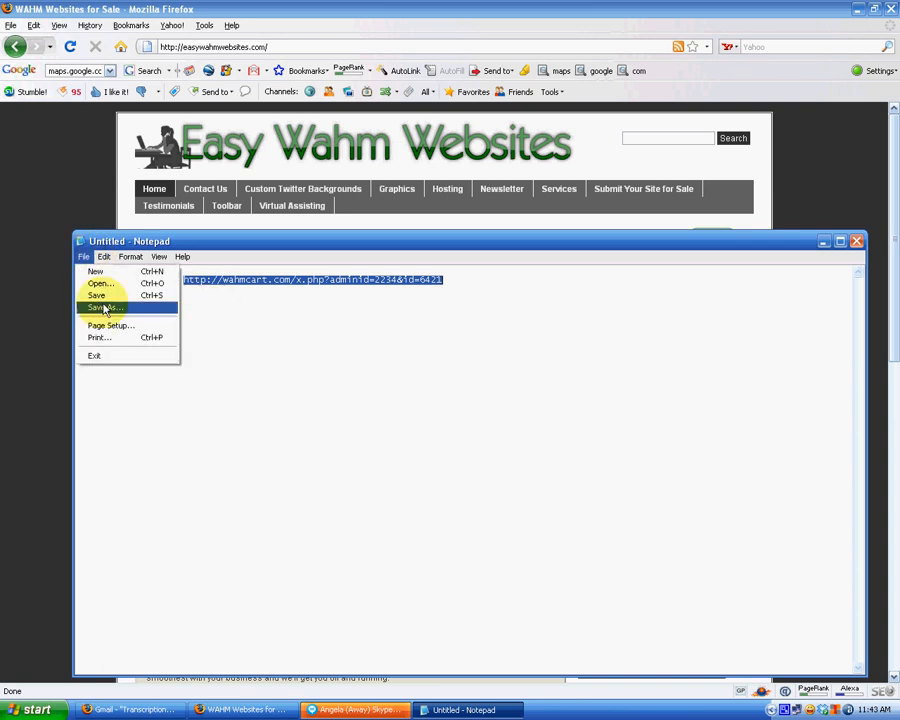
click(104, 308)
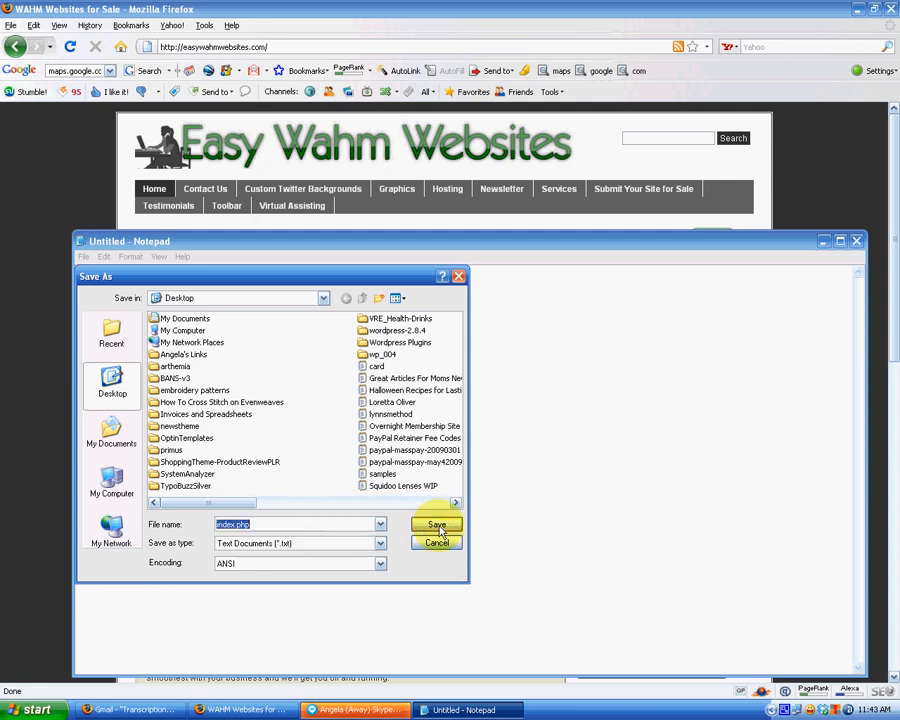
click(436, 524)
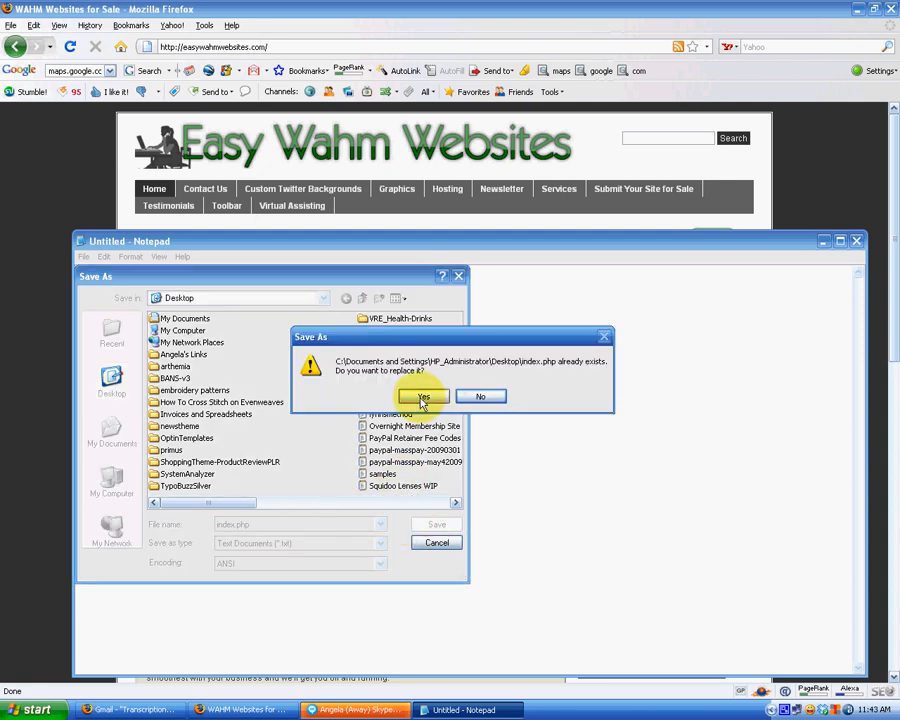
click(422, 396)
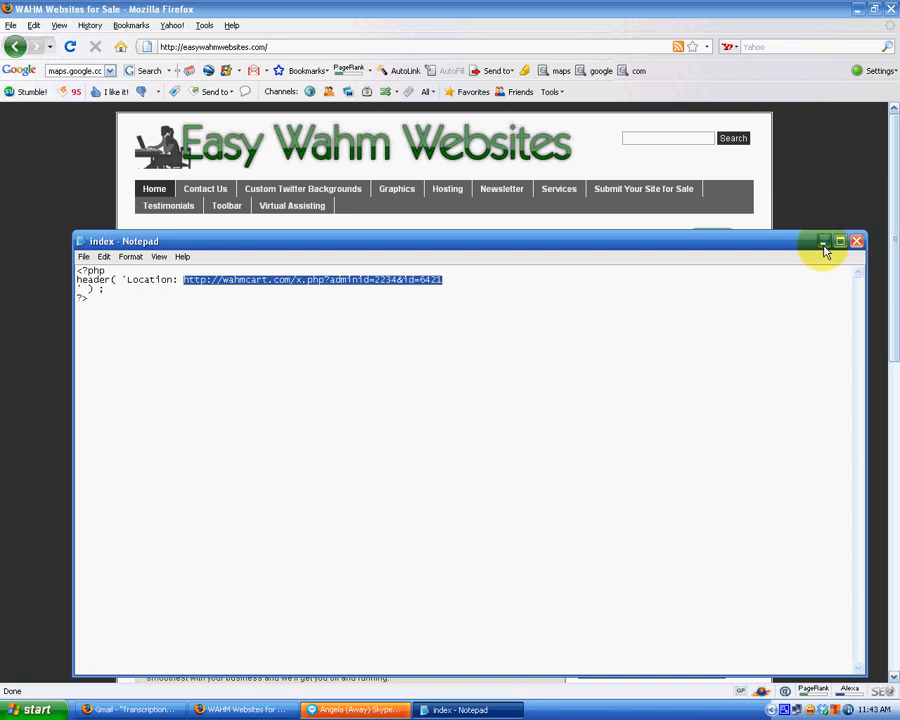
mouse_move(822, 240)
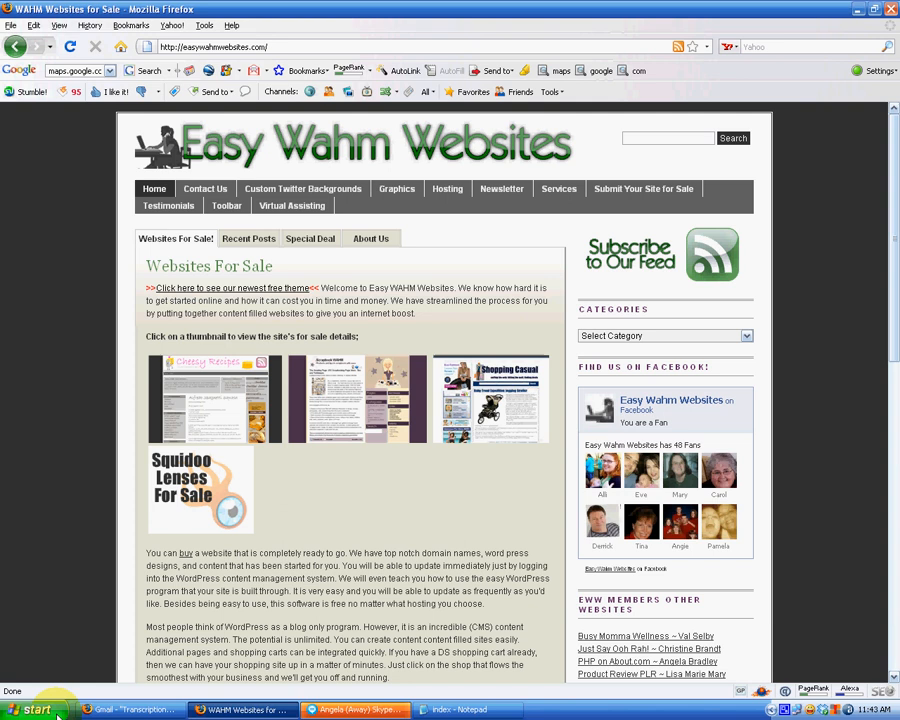
Step: From My Network Places, connect to ftp://easywahmwebsites.com/ to reach its log-on prompt
click(36, 708)
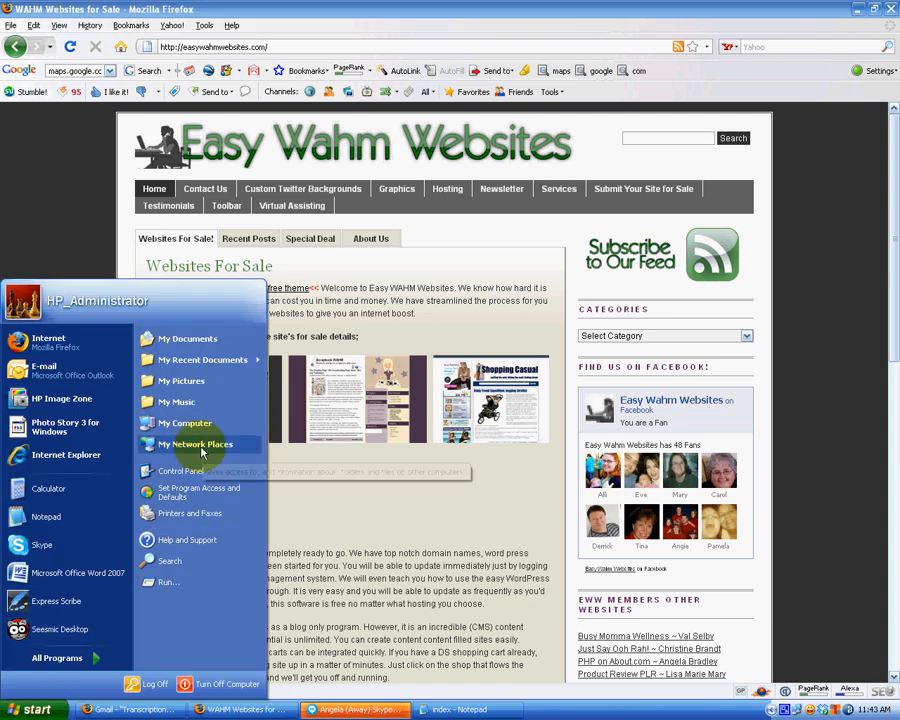
click(196, 444)
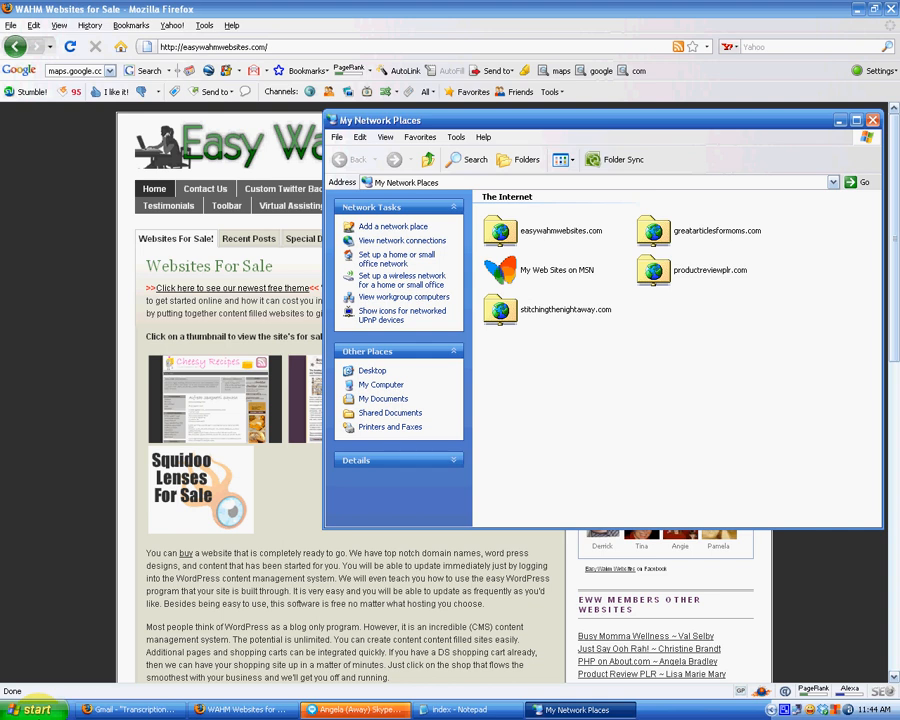
mouse_move(564, 434)
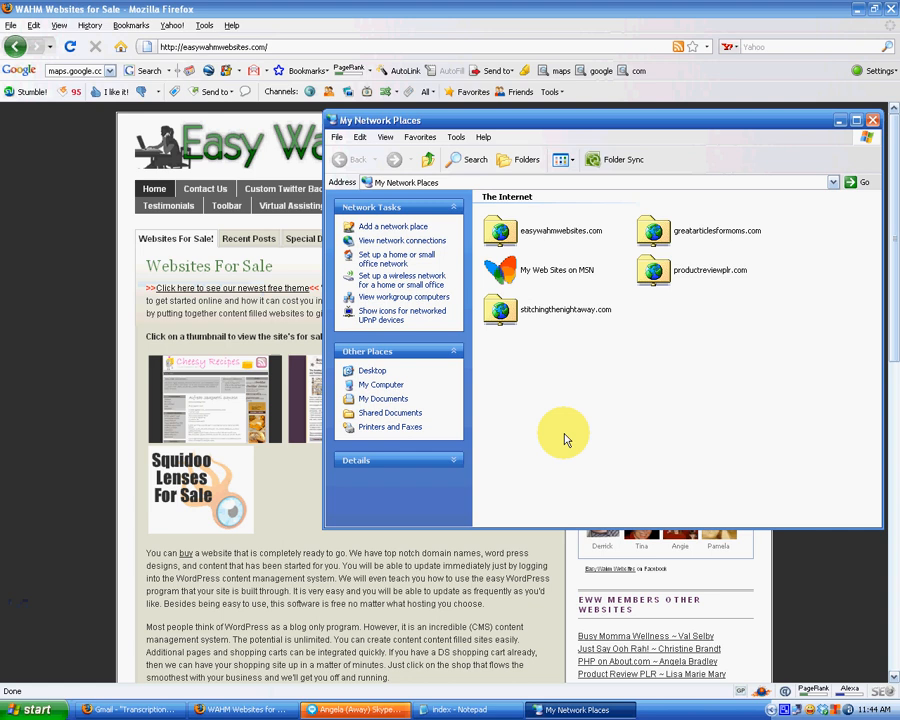
mouse_move(732, 342)
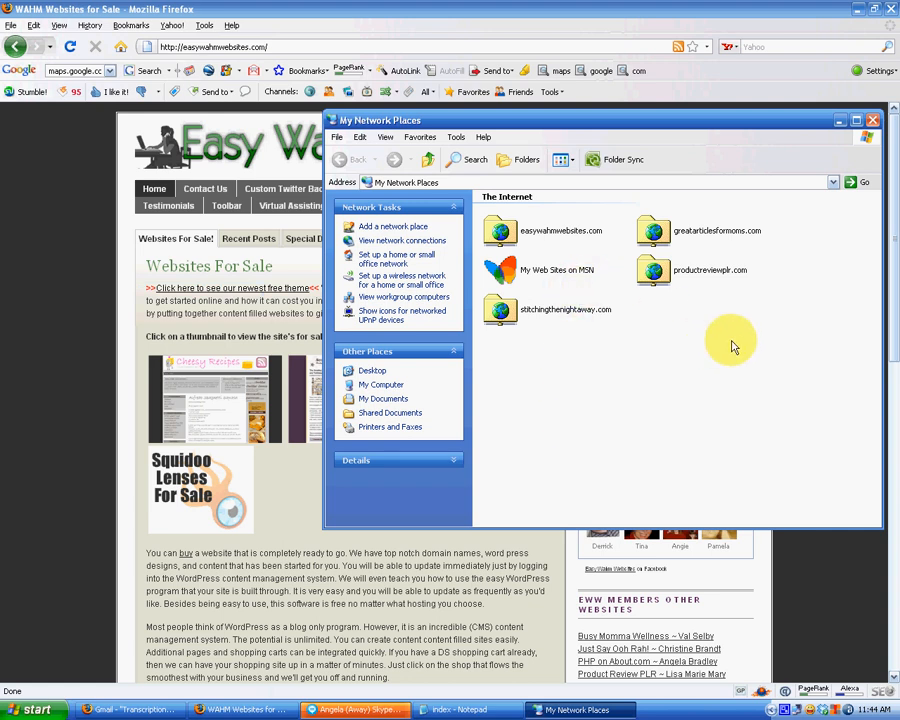
mouse_move(584, 420)
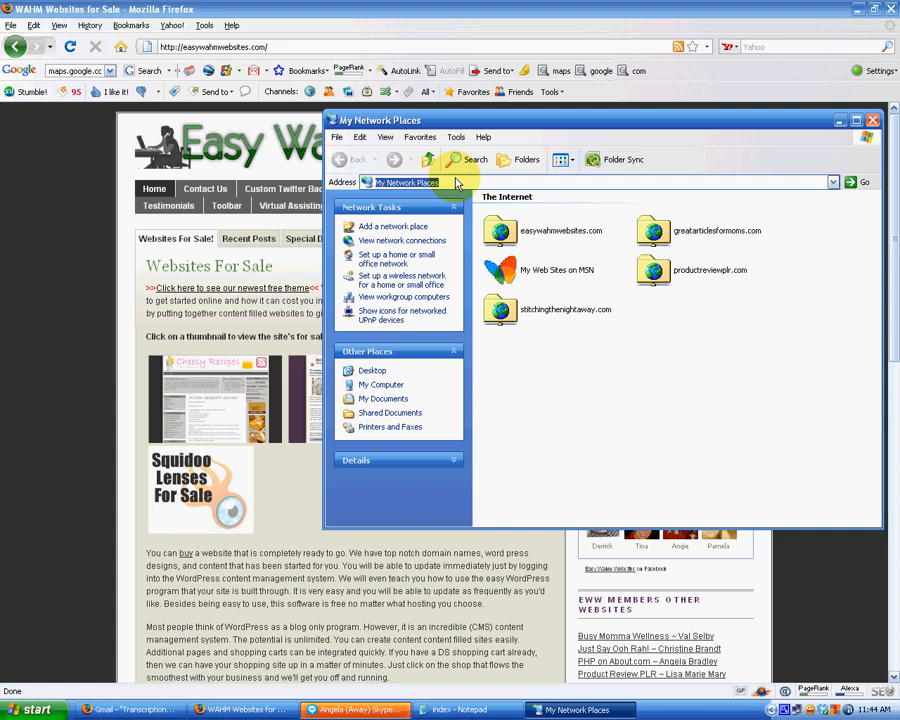
mouse_move(480, 184)
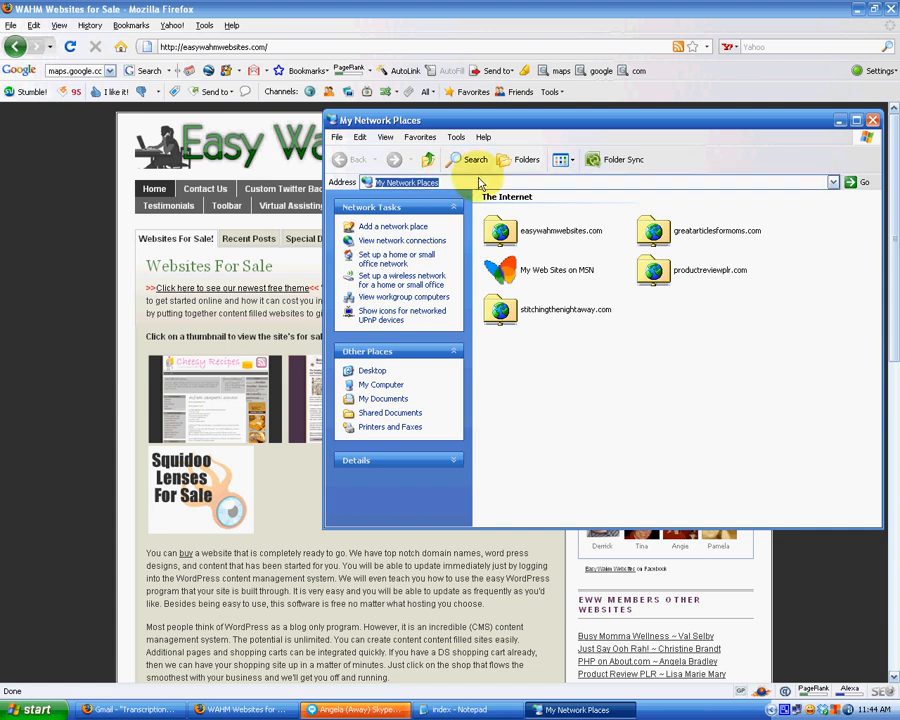
text(ftp://)
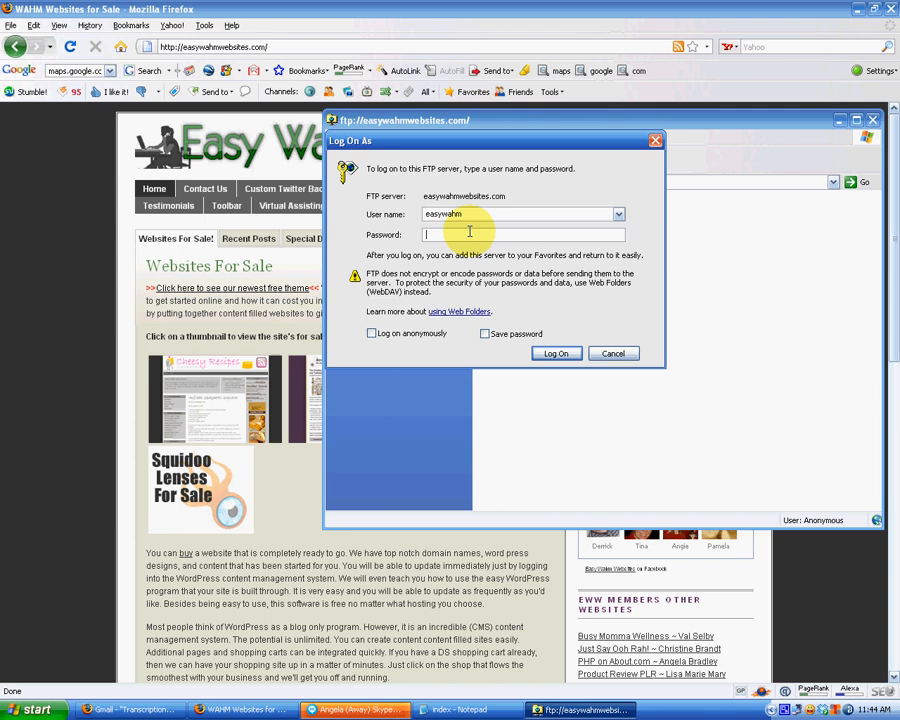
Step: Log on, then create and enter a beginningblogger folder inside the server's www directory
click(556, 352)
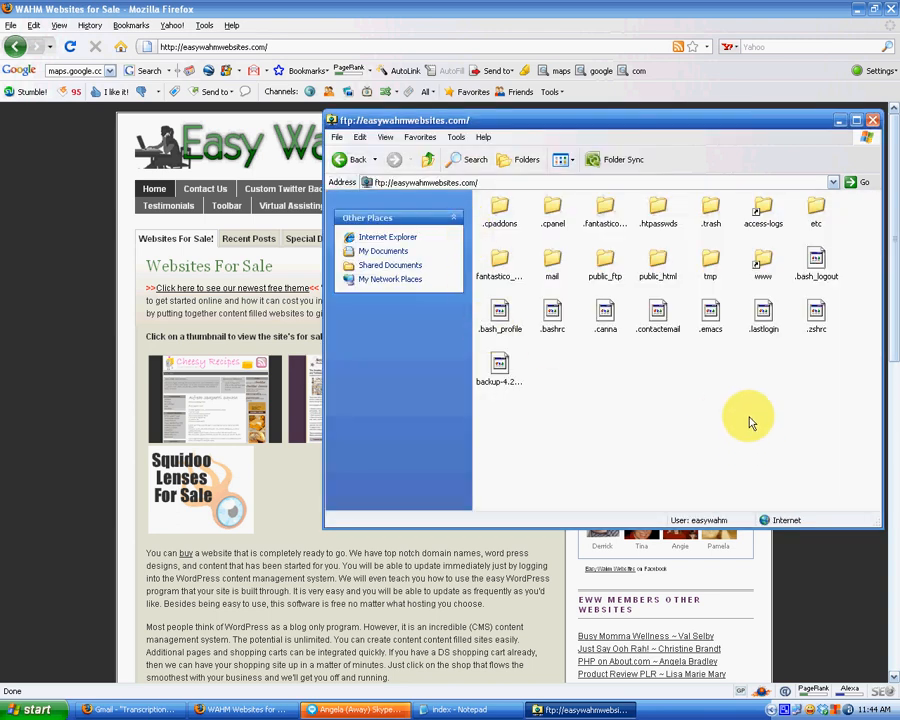
mouse_move(710, 276)
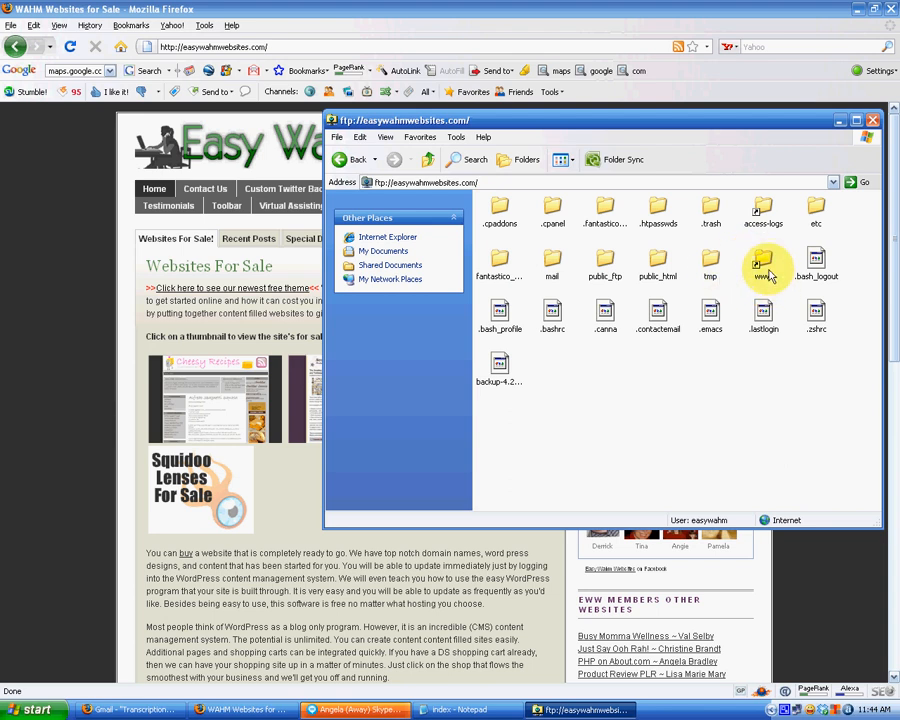
double_click(764, 264)
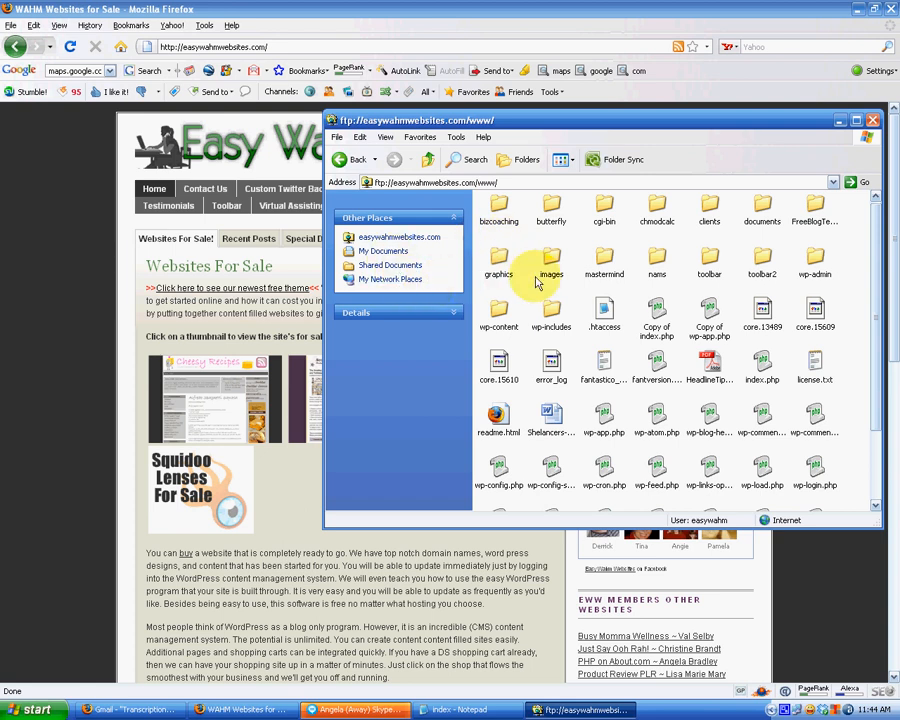
mouse_move(524, 244)
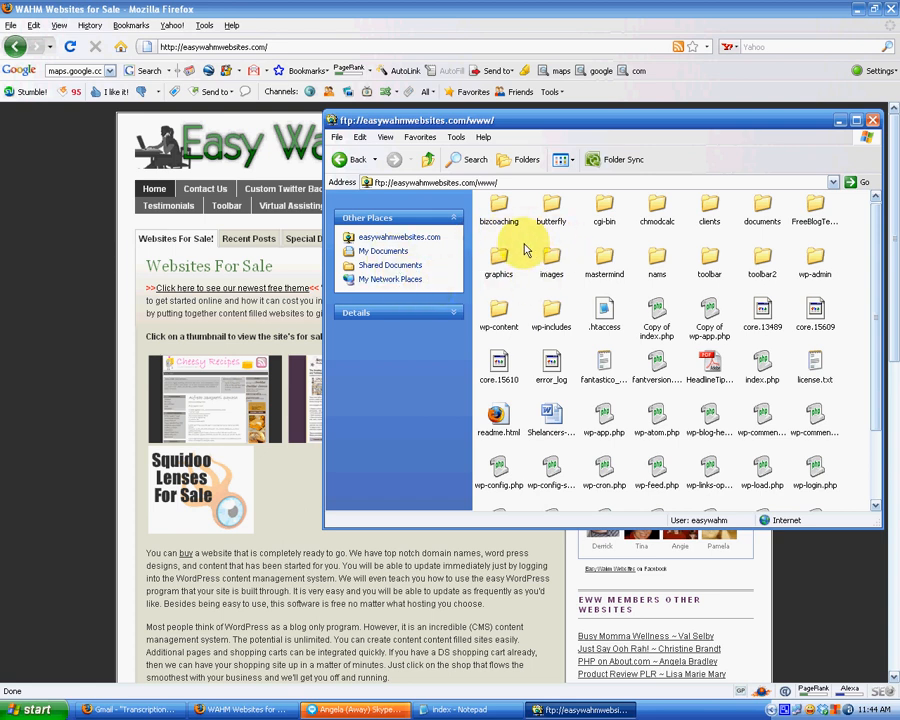
right_click(524, 244)
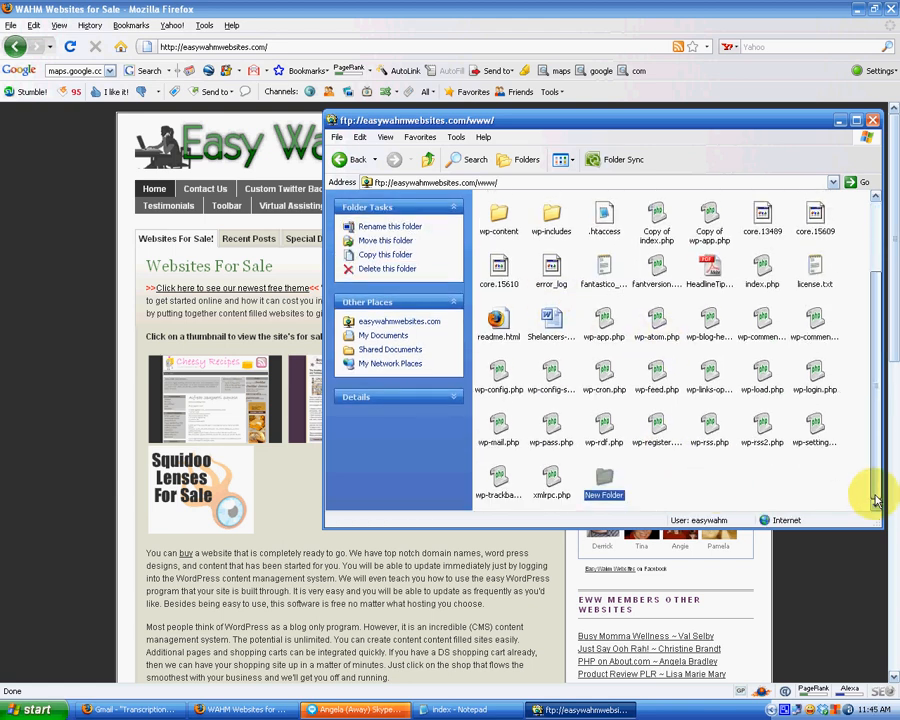
right_click(604, 482)
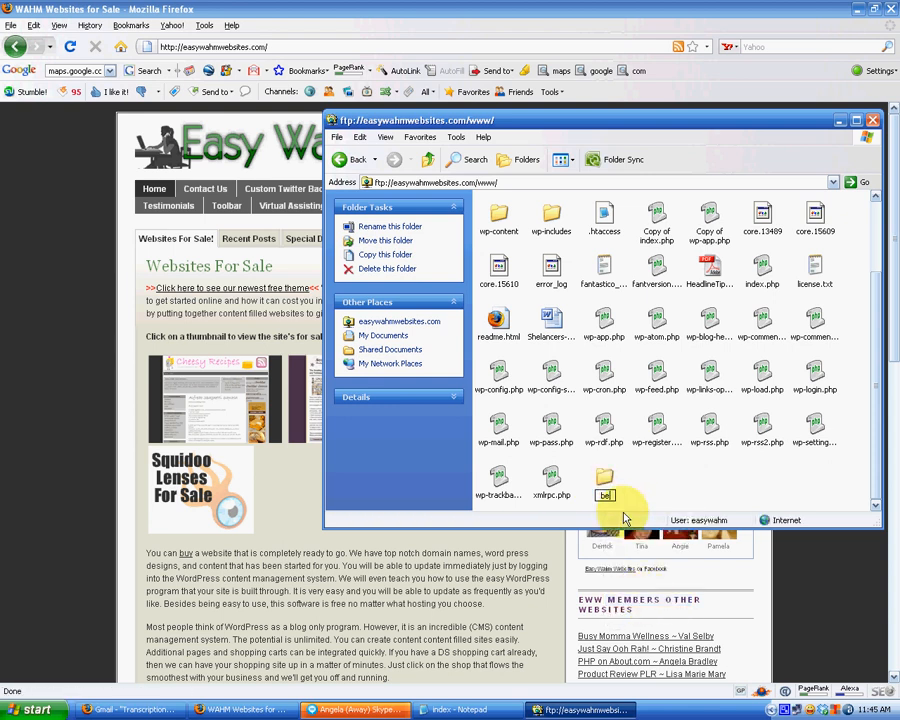
text(beginningblogger)
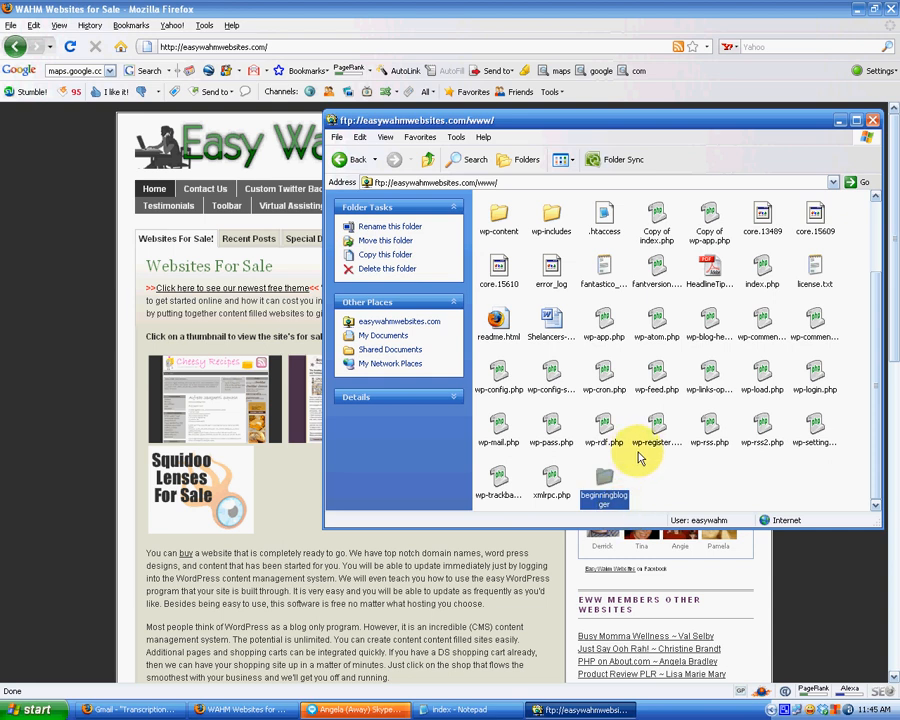
double_click(604, 478)
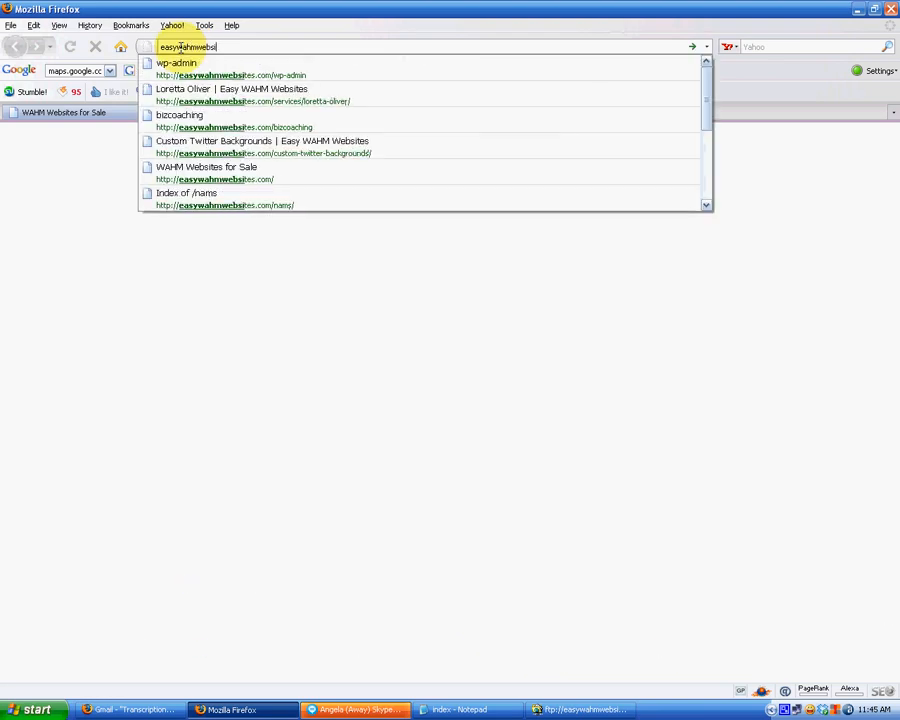
Step: Load easywahmwebsites.com/ in Firefox to reach the Beginner to Blogger page
text(easywahmwebsites.com/)
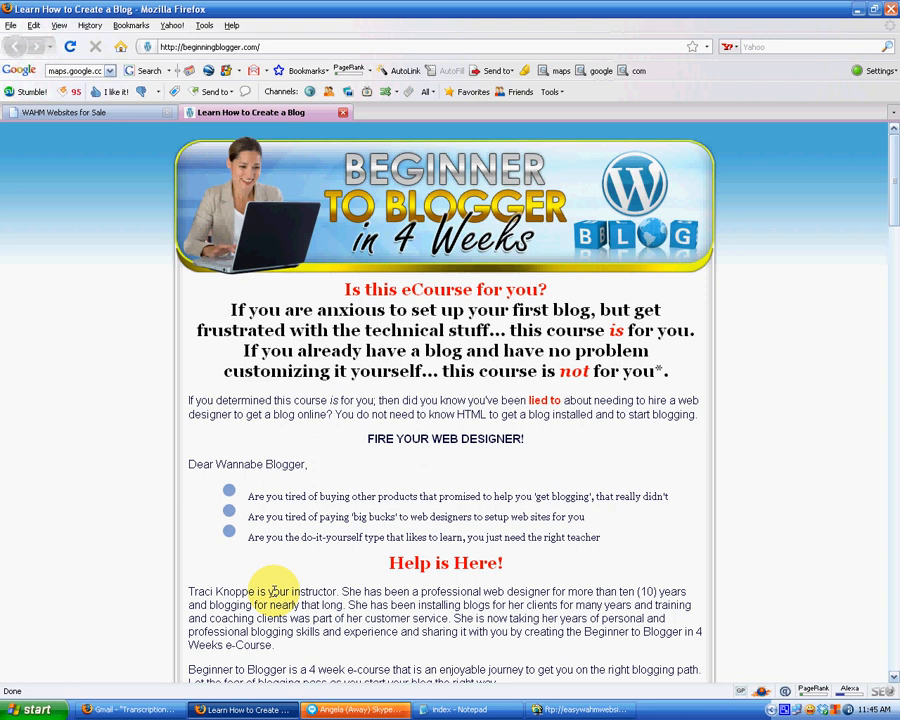
mouse_move(470, 710)
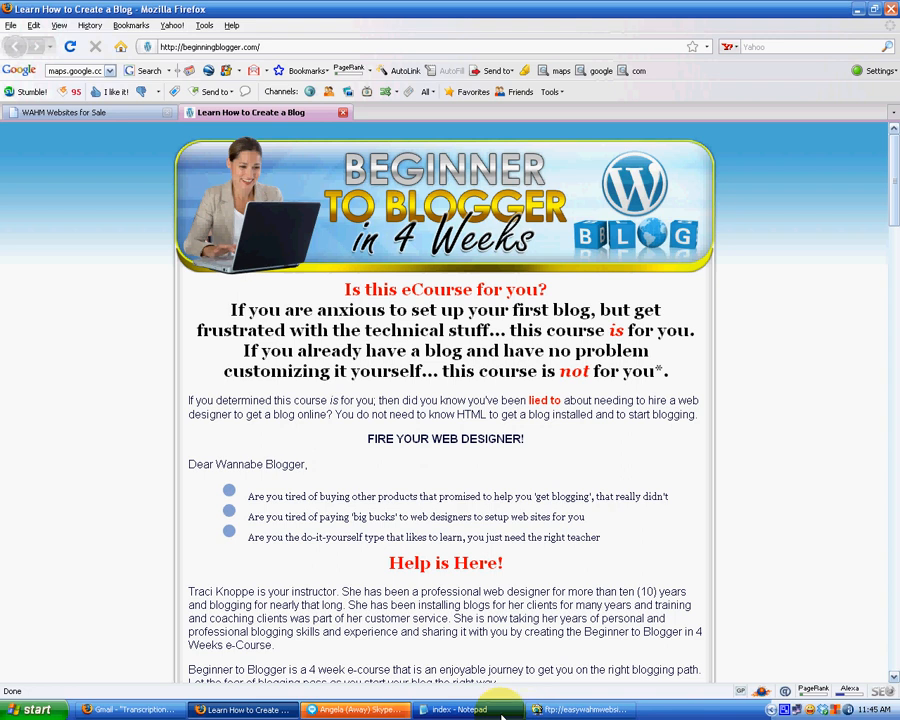
click(456, 708)
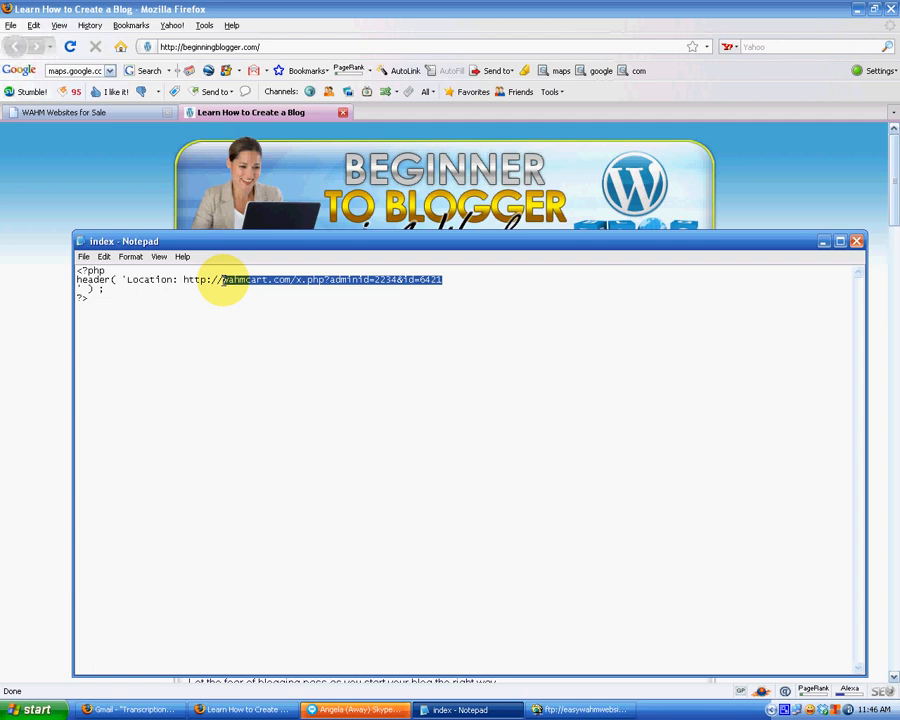
text(yourdomain.com)
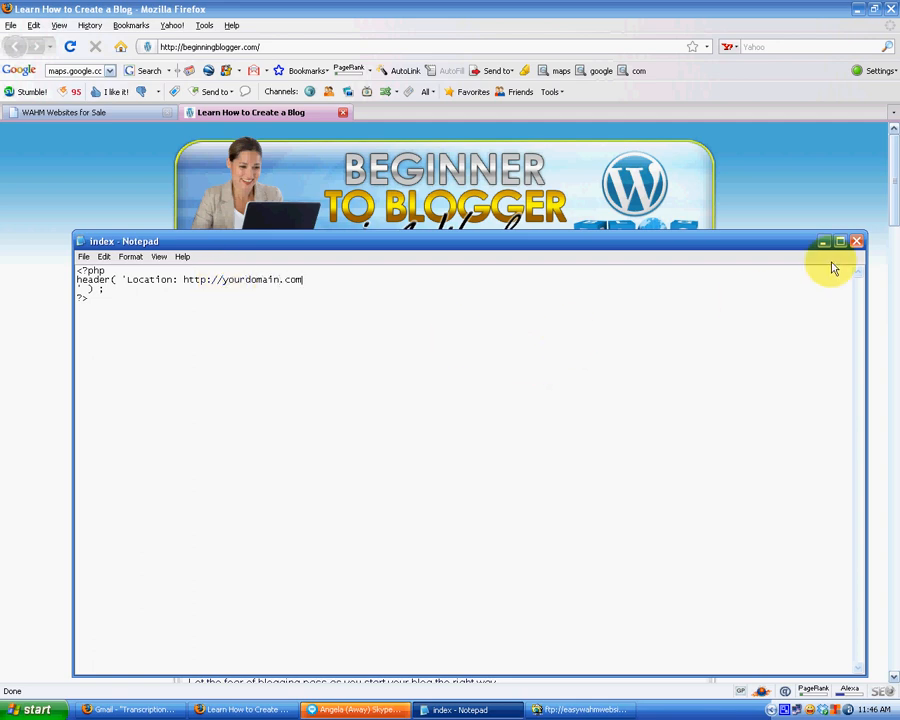
mouse_move(824, 240)
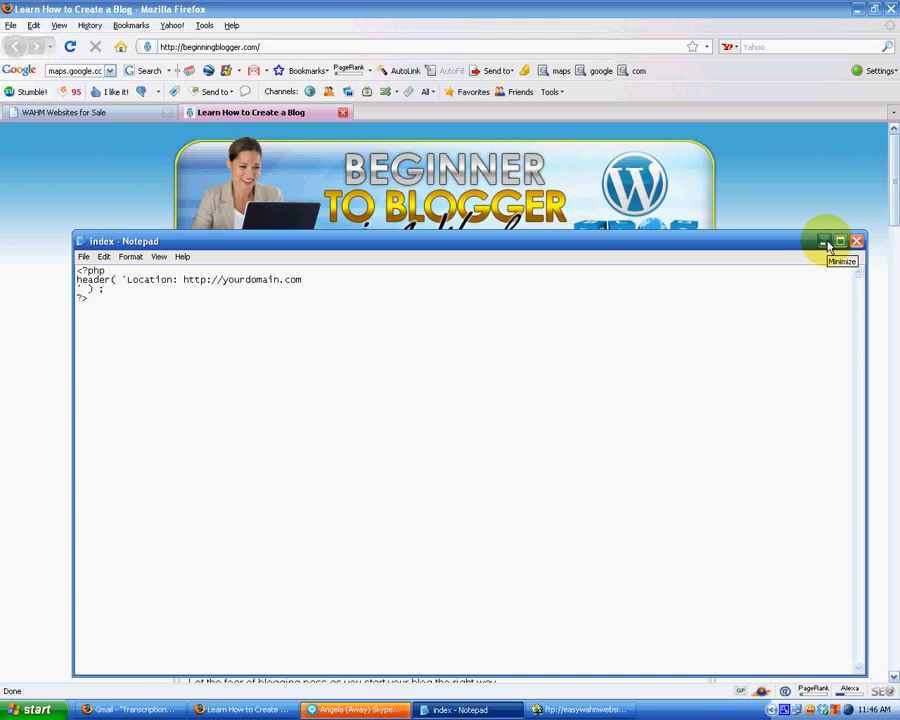